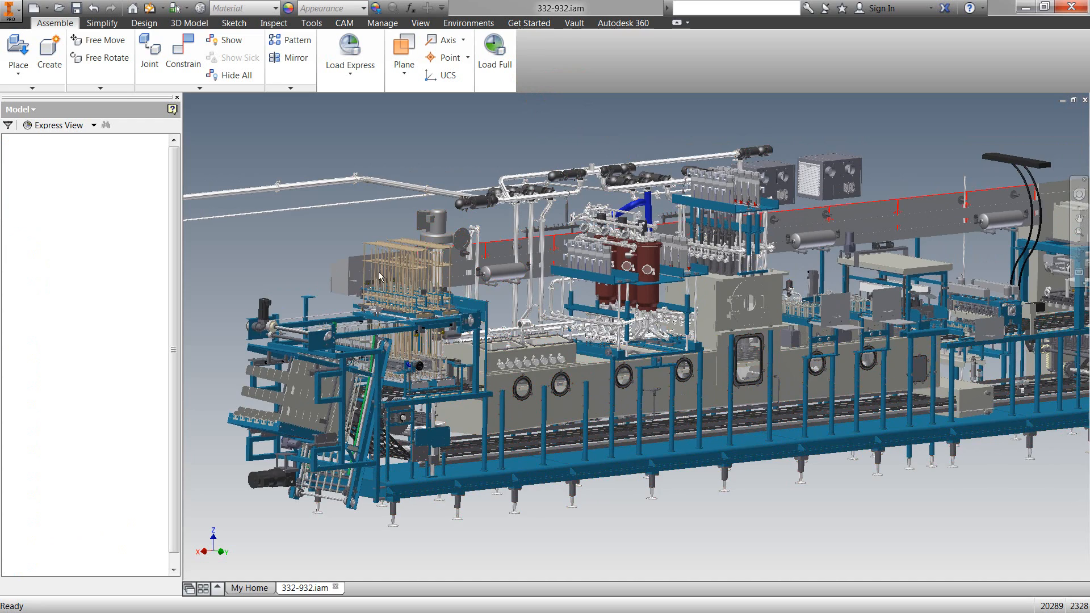
Select 932-14-FRUIT STATION ASSEMBLY:1 in the Model browser and choose Edit
click(87, 242)
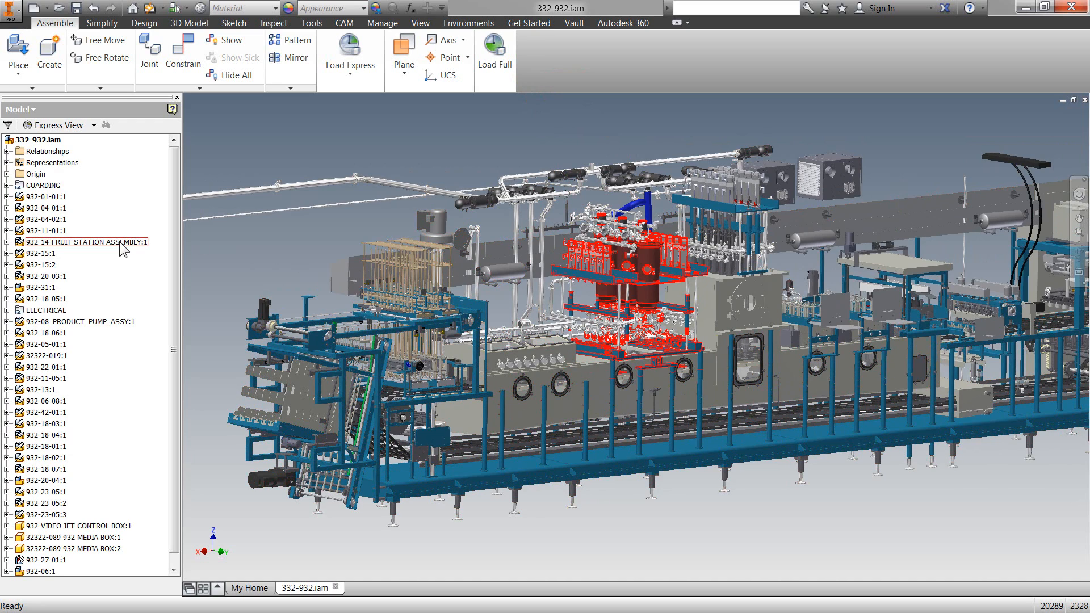
click(85, 241)
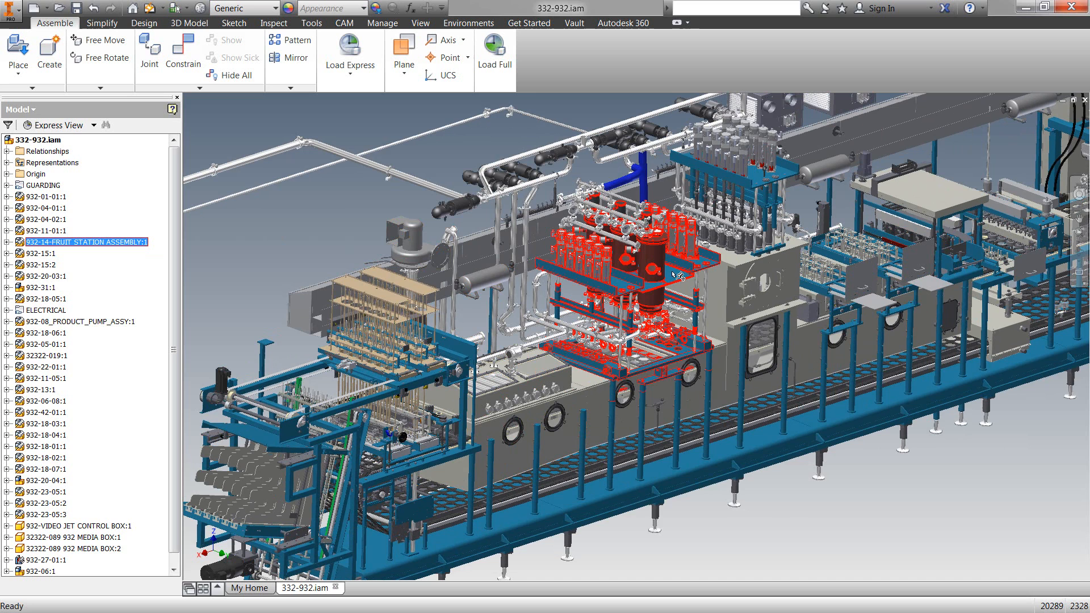
right_click(673, 274)
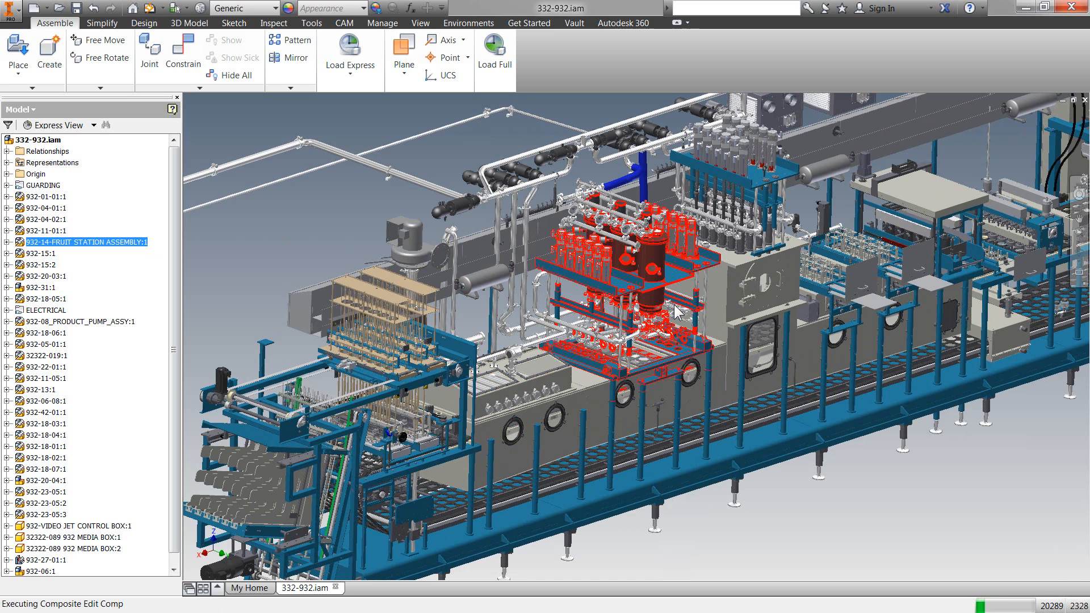
double_click(87, 242)
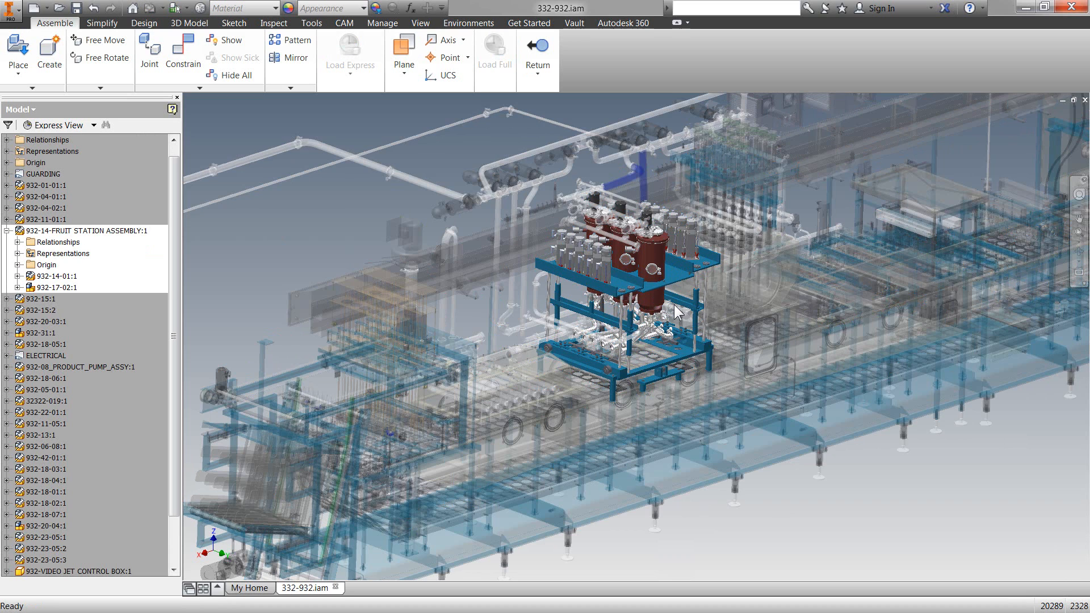
click(56, 288)
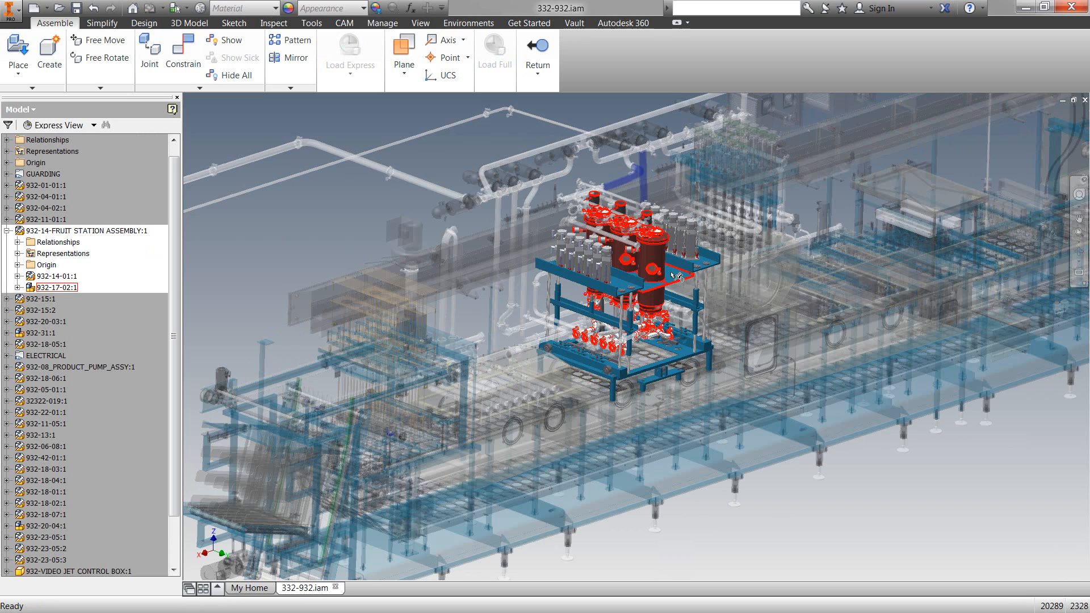
right_click(674, 276)
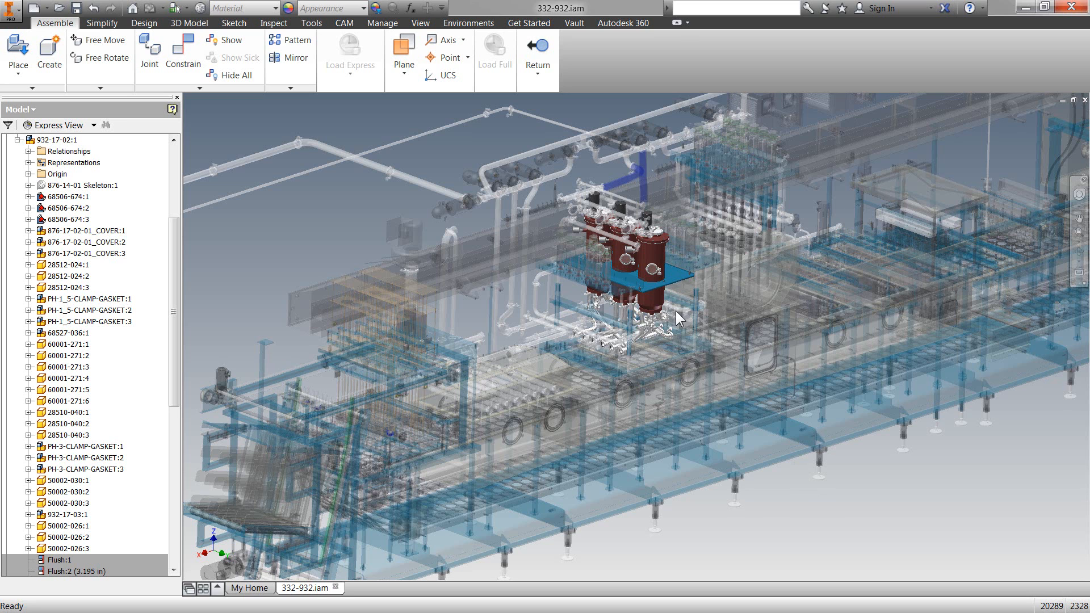
mouse_move(670, 262)
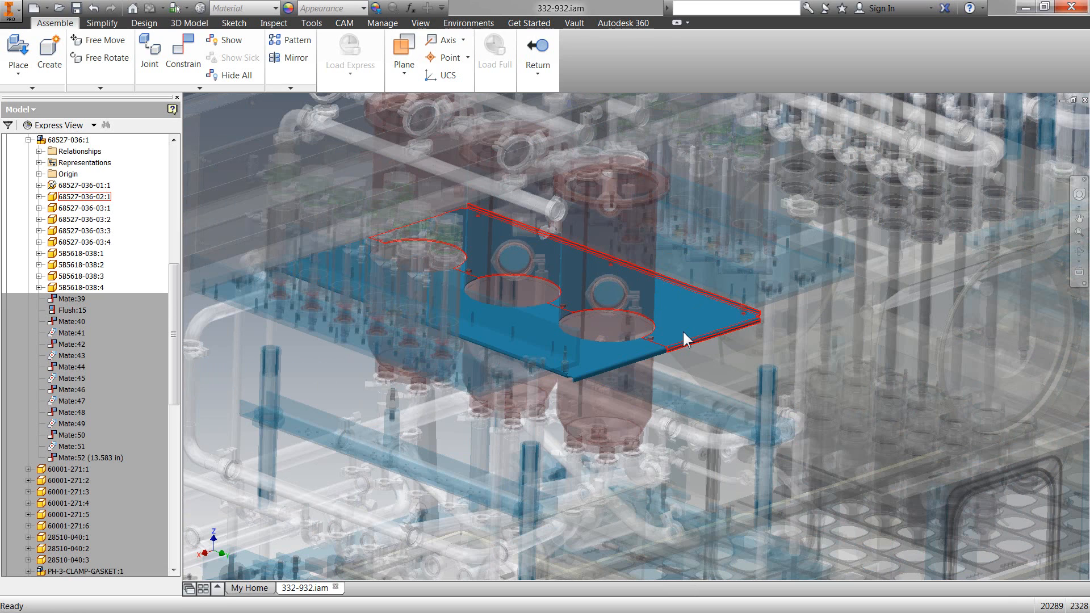
mouse_move(697, 307)
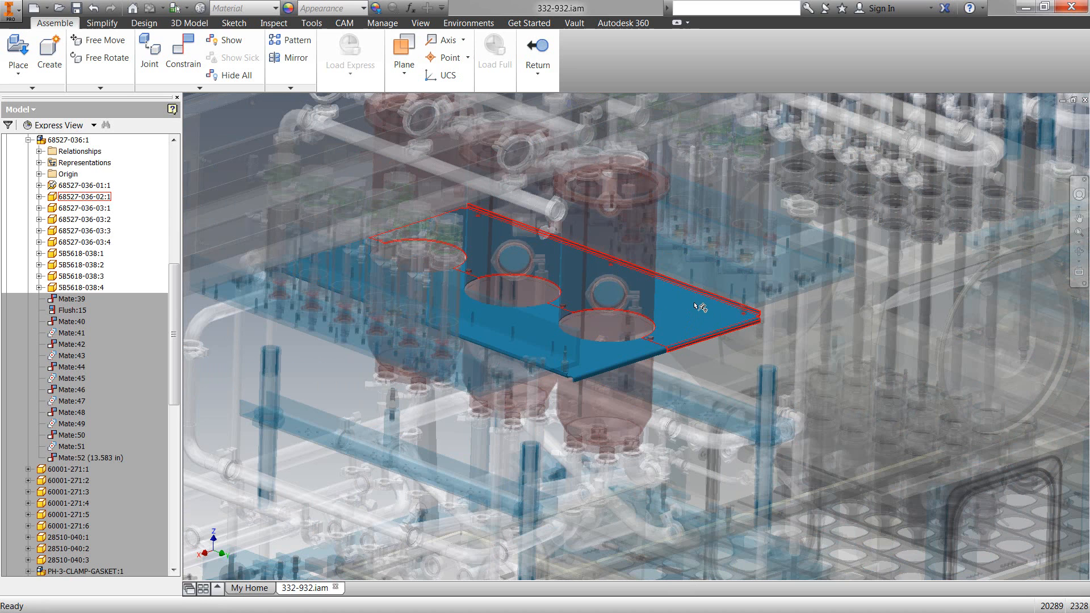
right_click(694, 307)
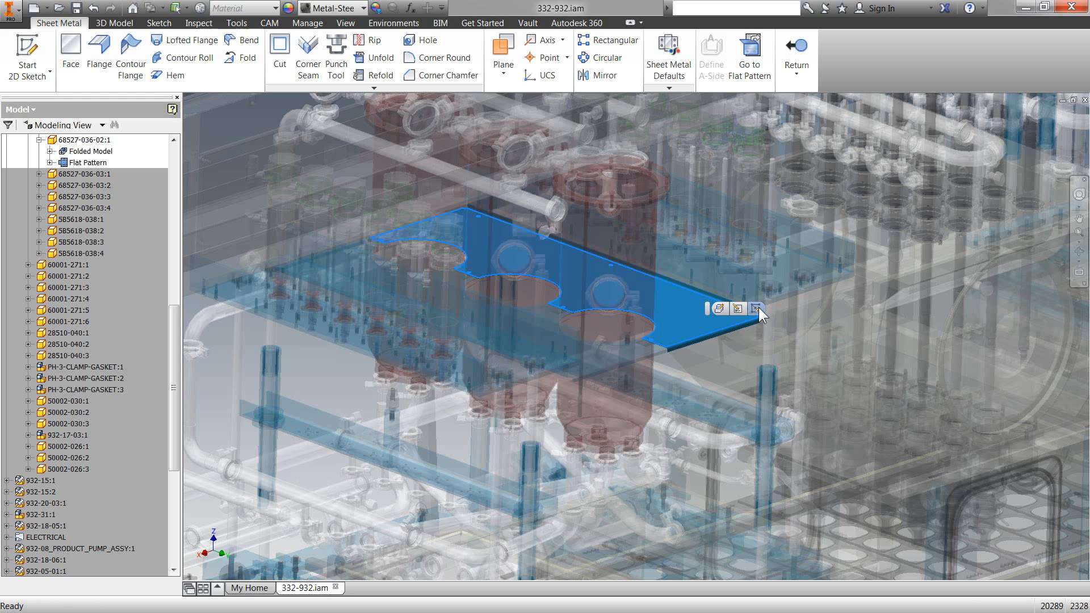
Sketch and dimension a center-point circle near the plate corner, then cut it through
click(756, 310)
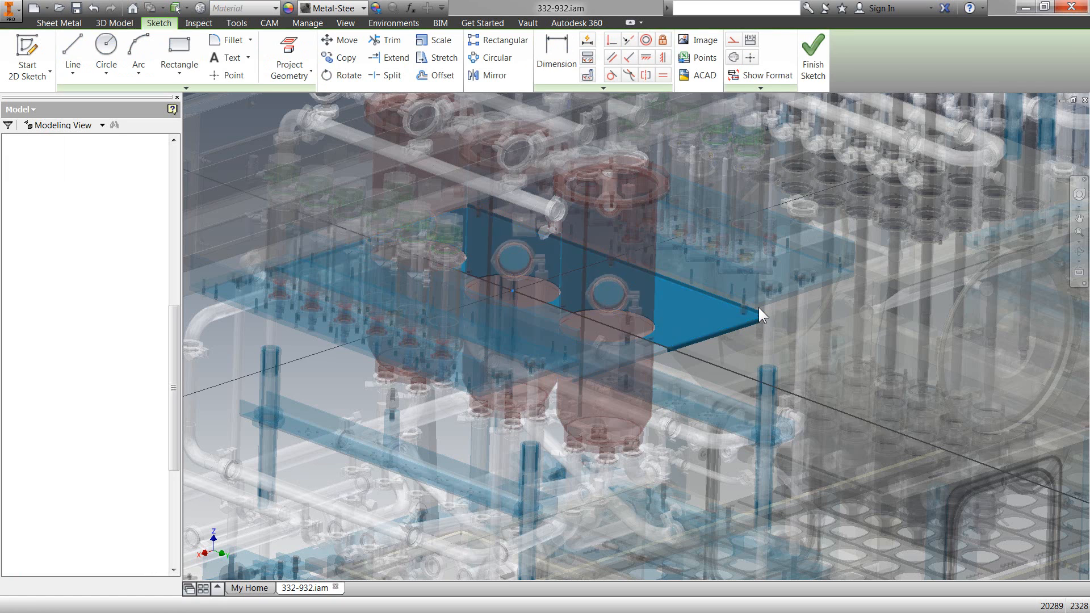
right_click(661, 407)
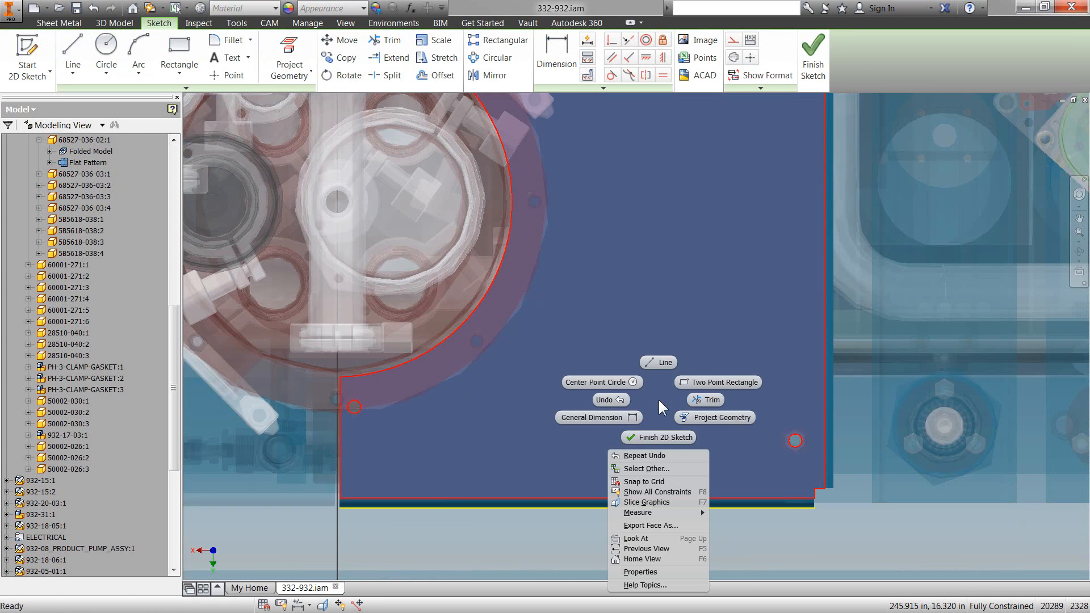
click(593, 382)
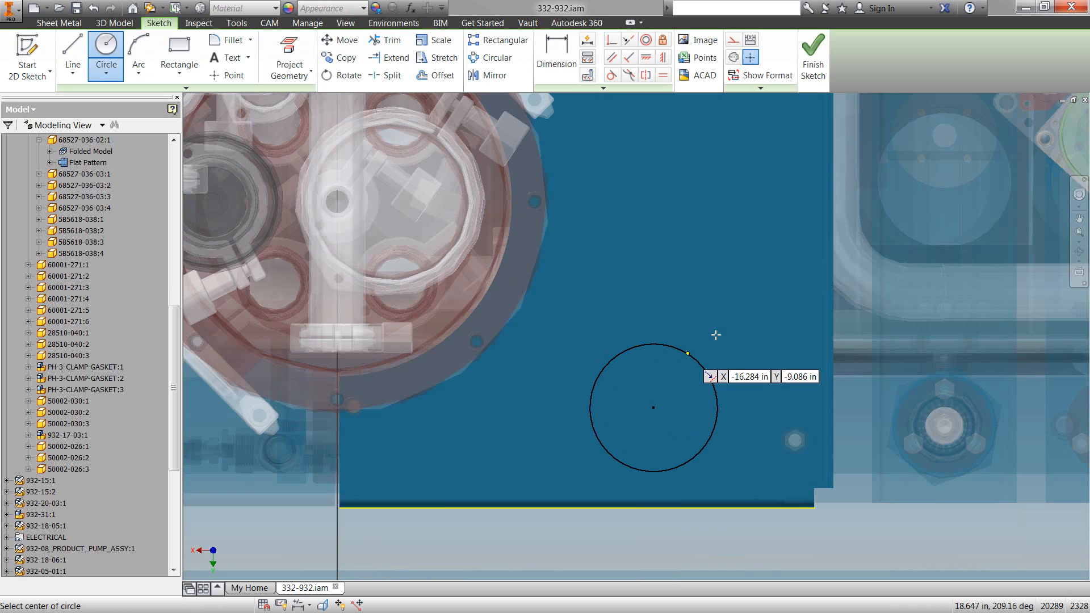
click(556, 63)
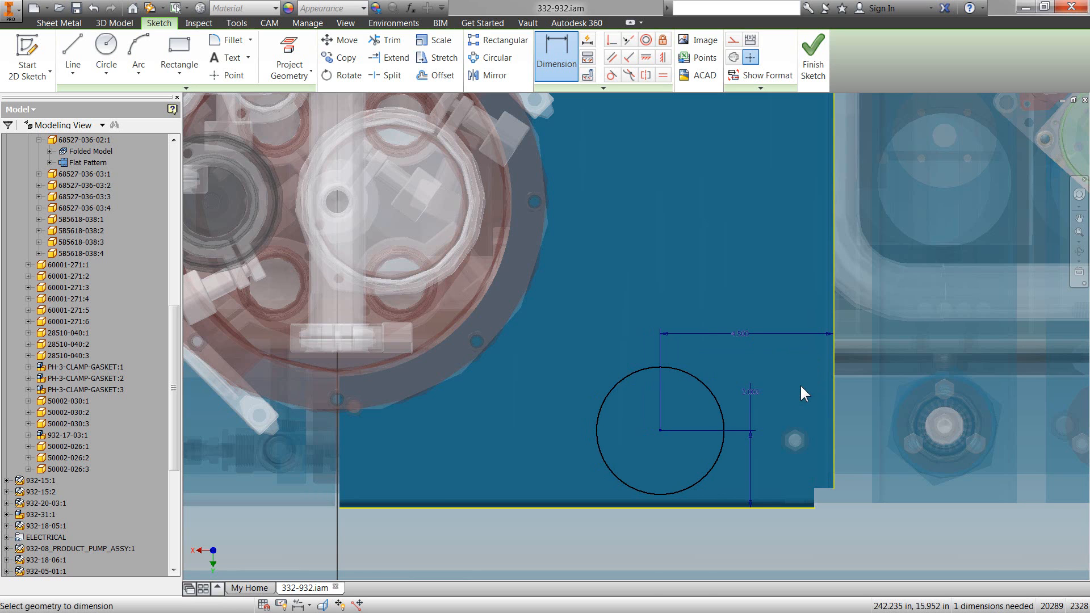
click(815, 48)
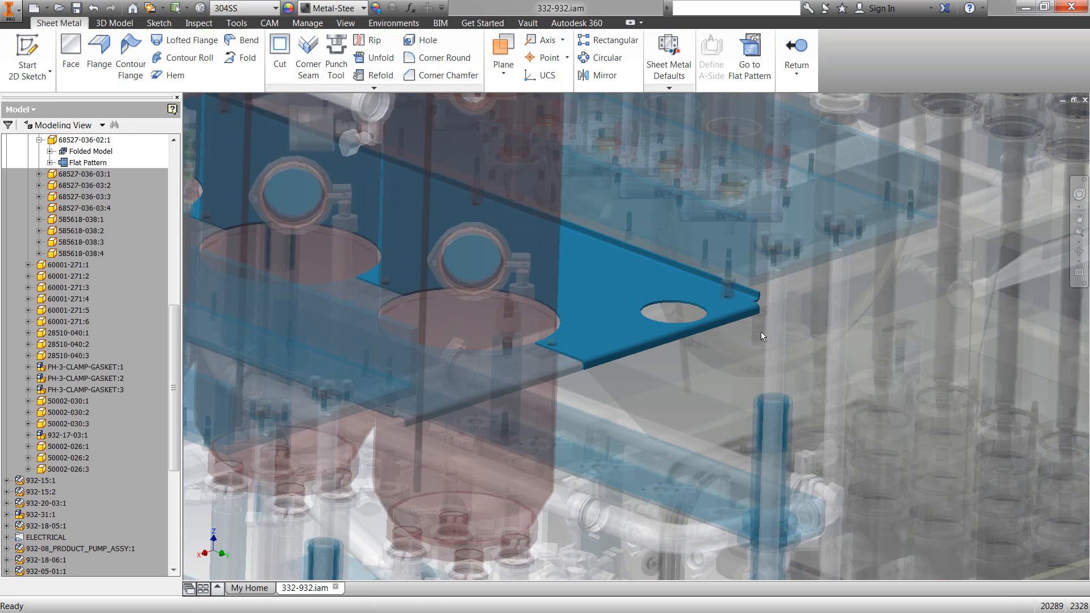
Rectangular-pattern the hole cut with count 2 and spacing 4, then return to the assembly
click(615, 40)
text(4)
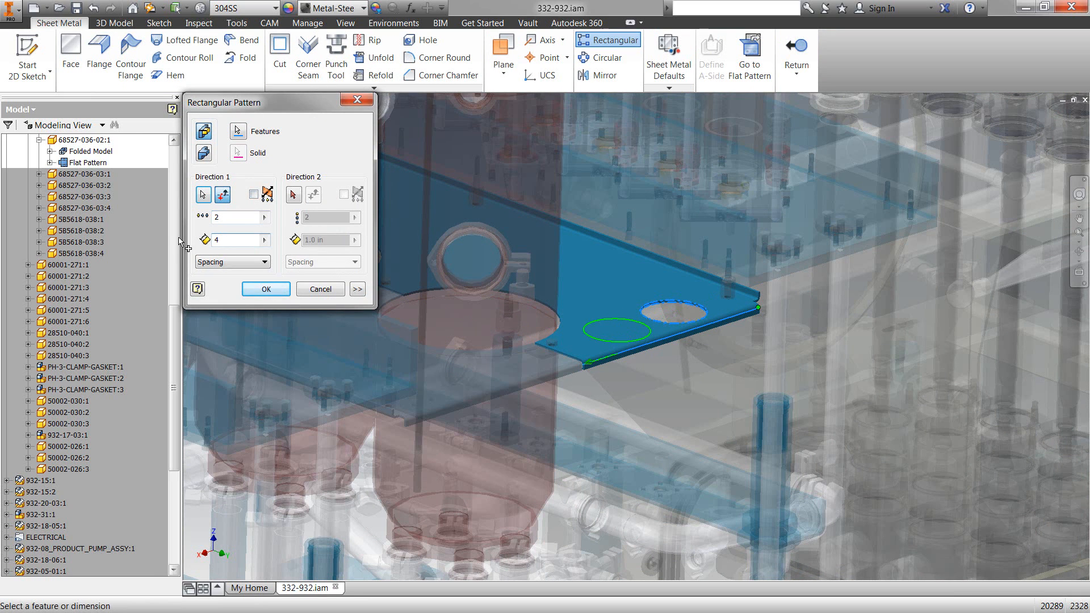
click(266, 289)
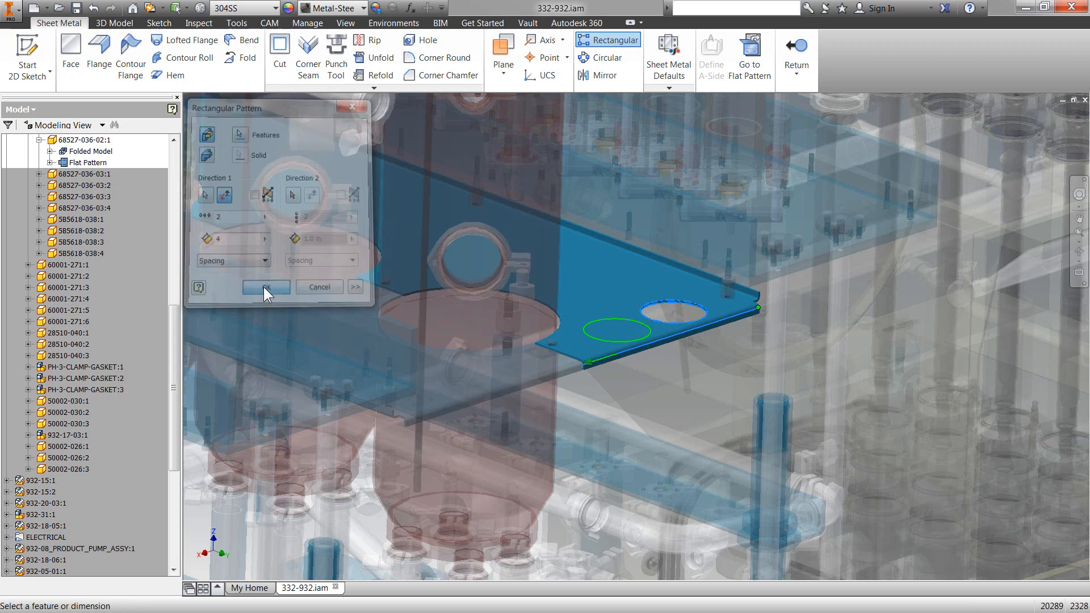
click(265, 287)
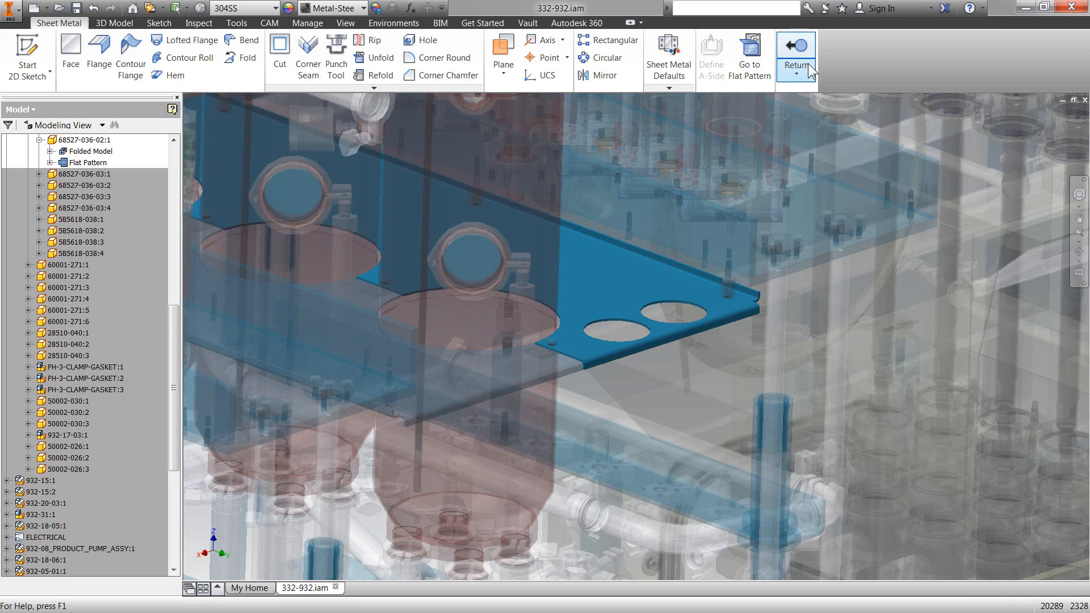
click(796, 73)
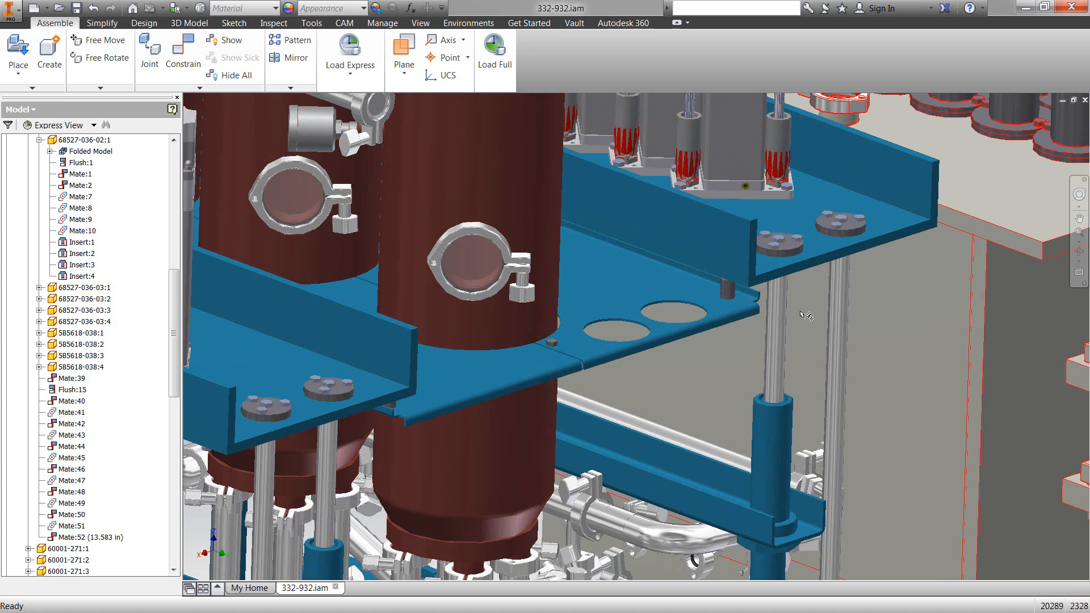
mouse_move(1069, 235)
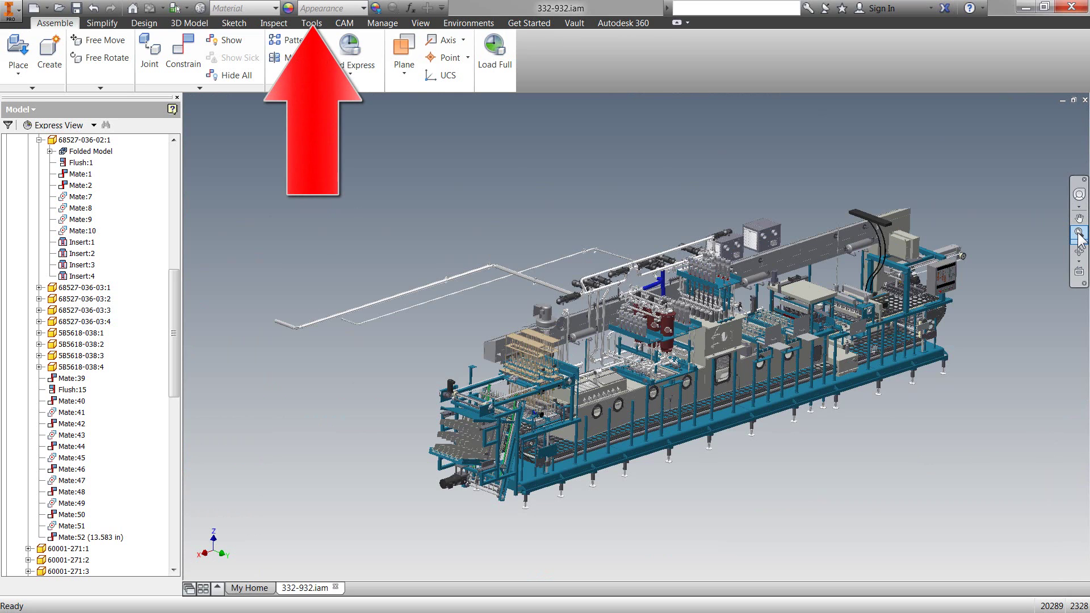
Set the Assembly options' Open Express threshold to 100 unique files and close Application Options
click(248, 54)
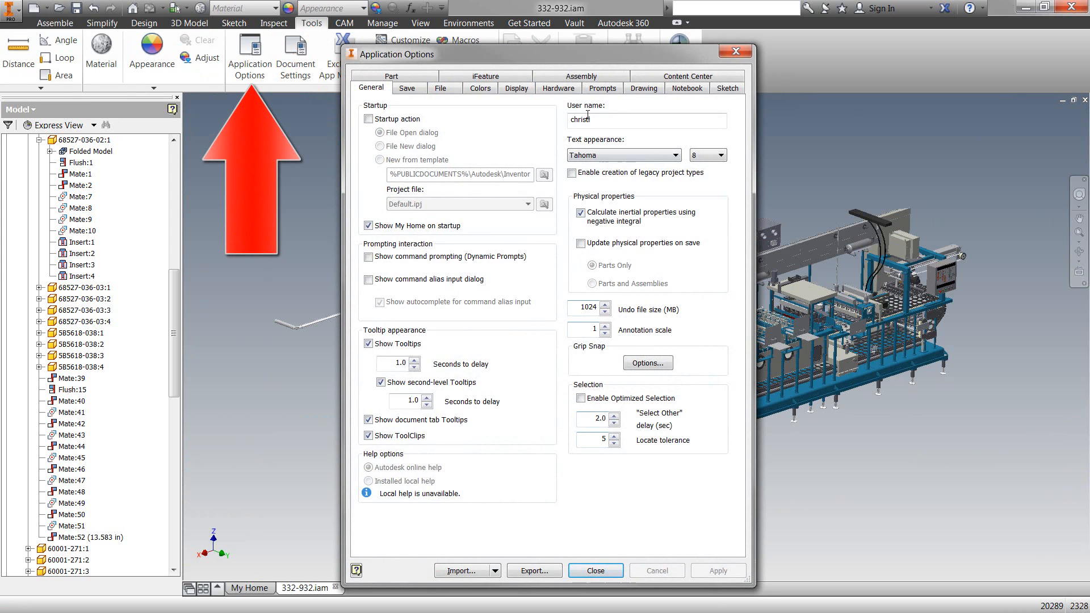
click(581, 76)
text(10)
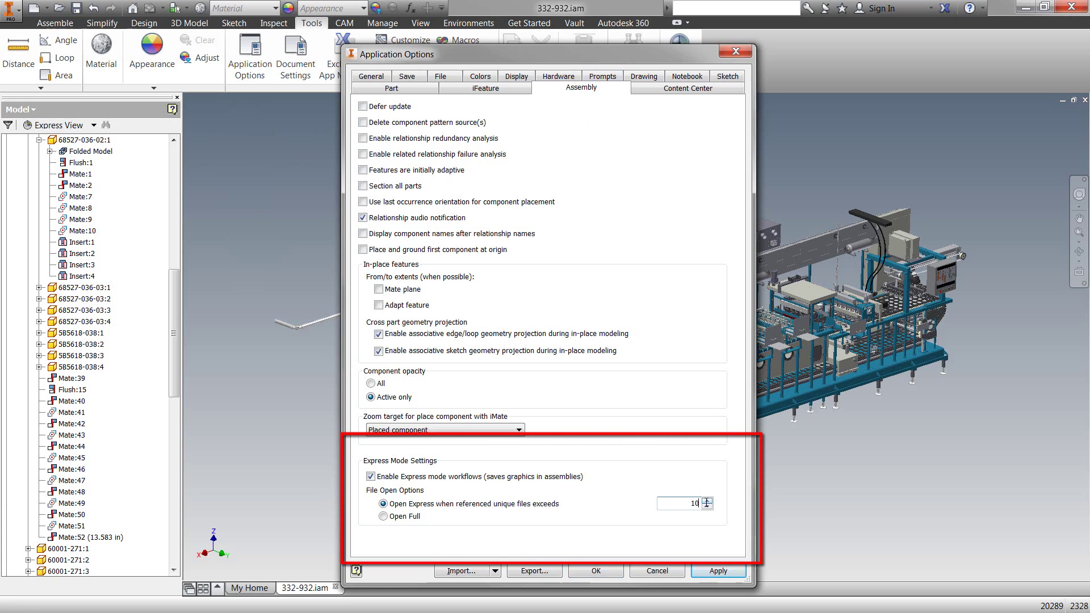
click(707, 500)
text(0)
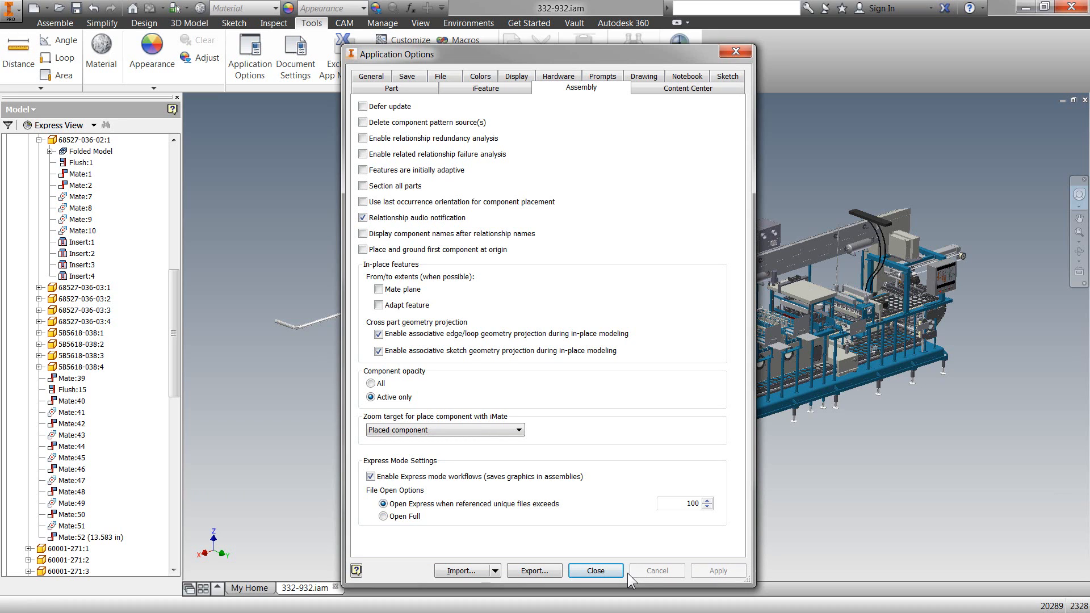
click(595, 571)
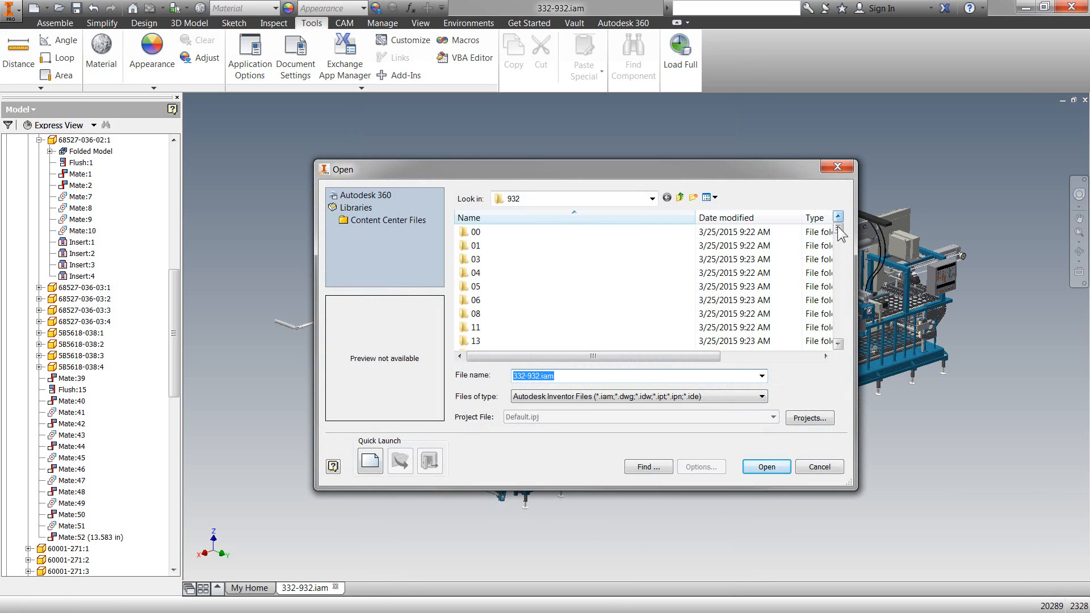
Show File Open Options for 332-932.iam, toggling Open Express off and back on
scroll(down, 3)
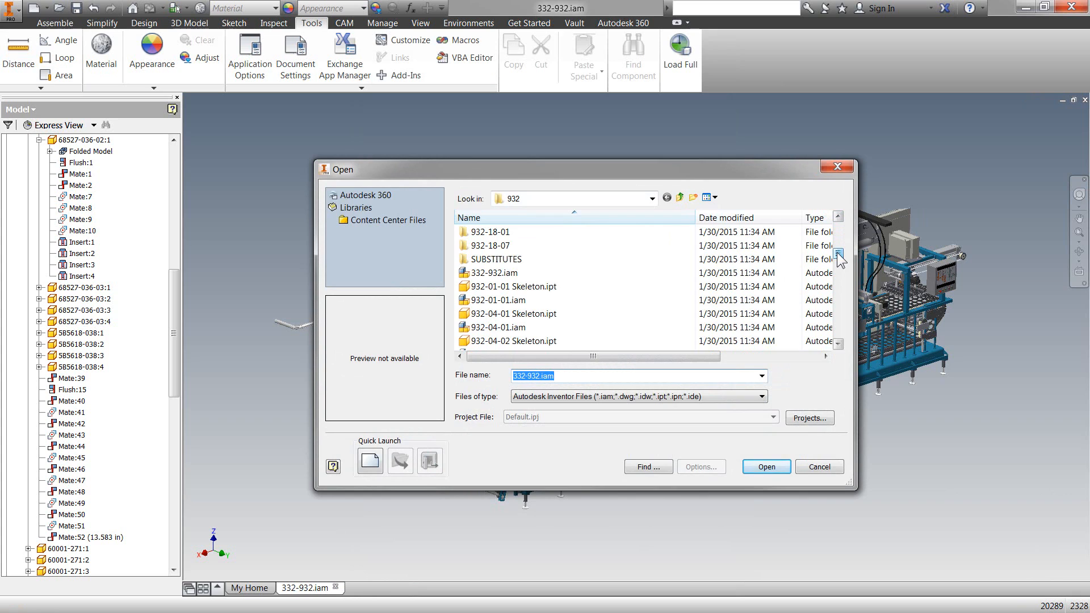
click(494, 272)
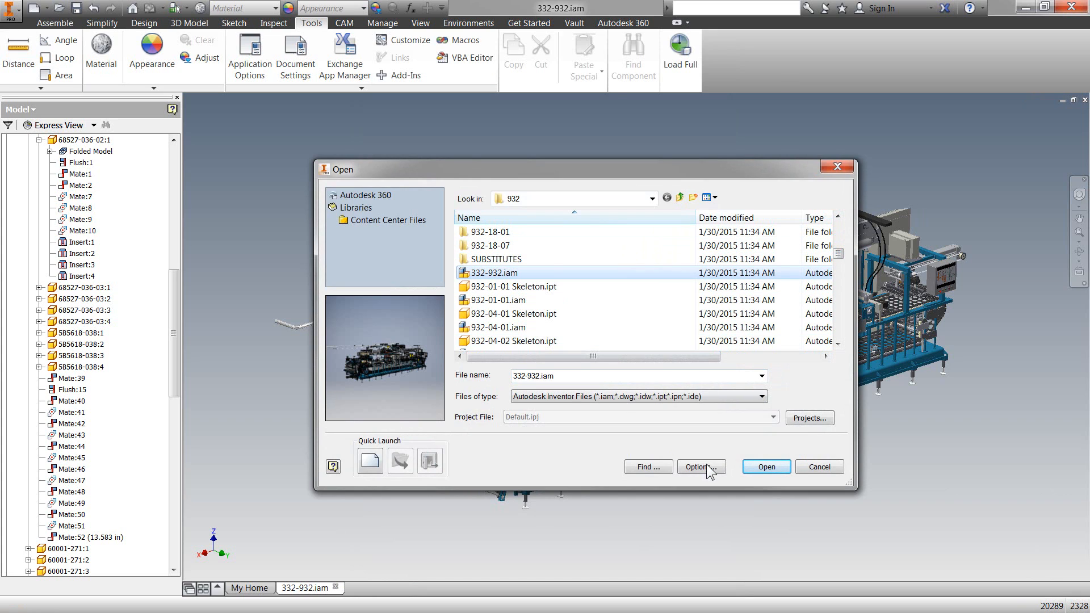
click(701, 467)
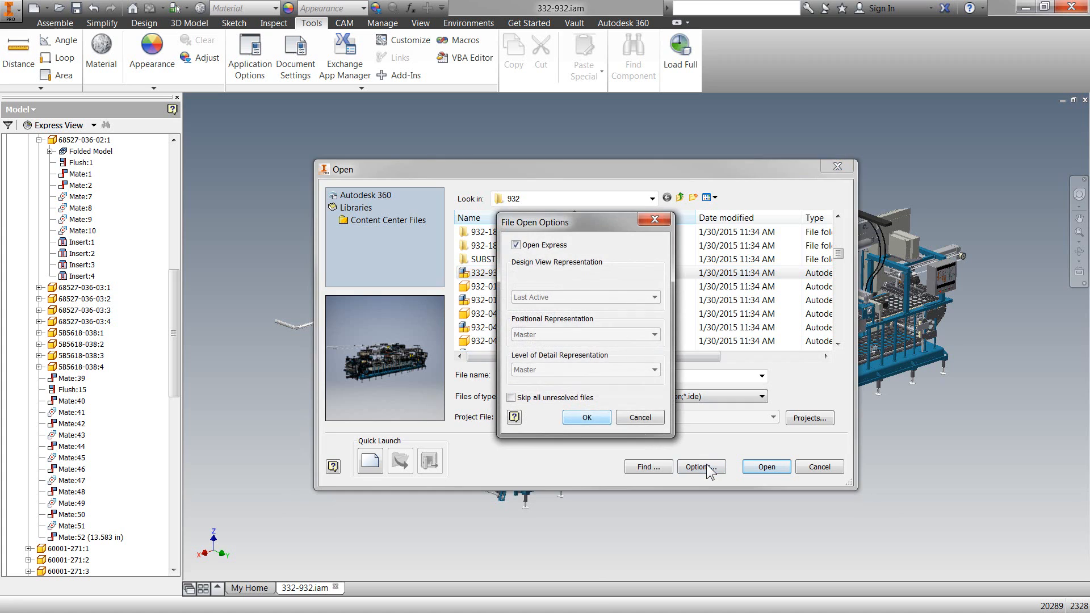
click(515, 245)
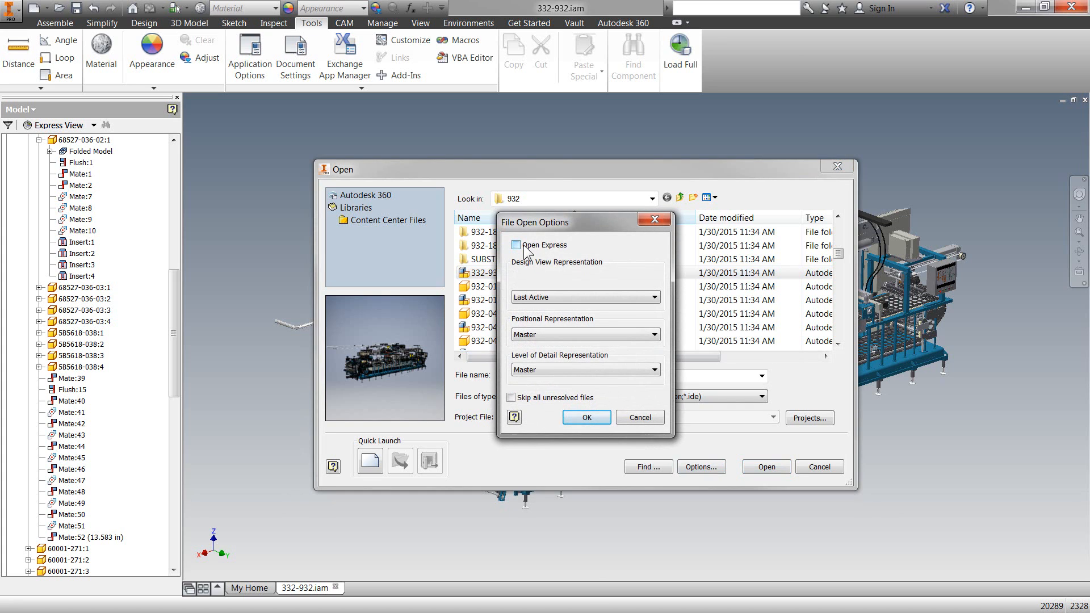
click(515, 245)
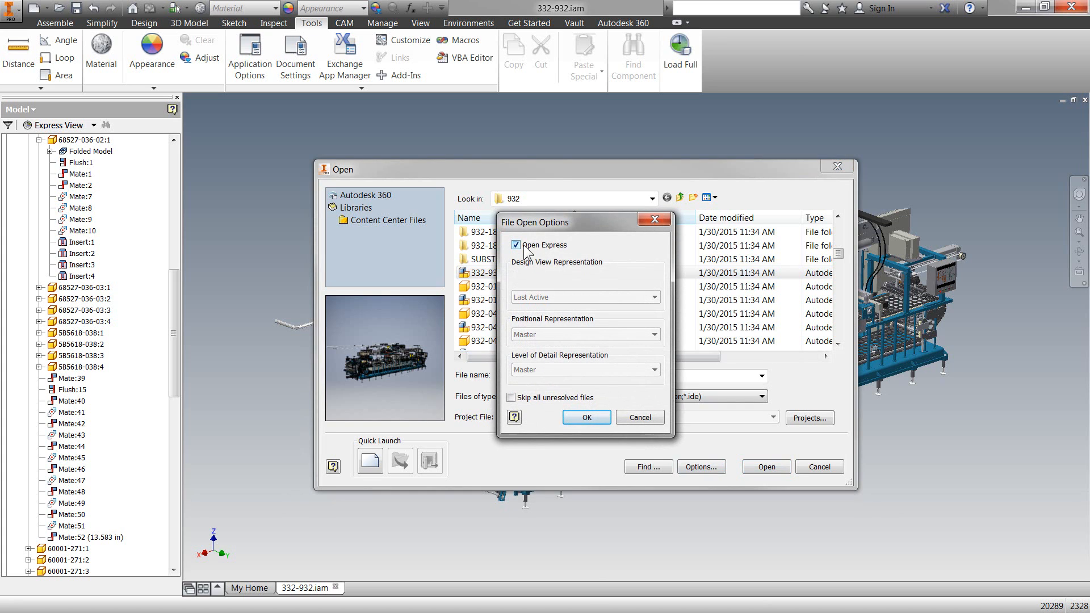